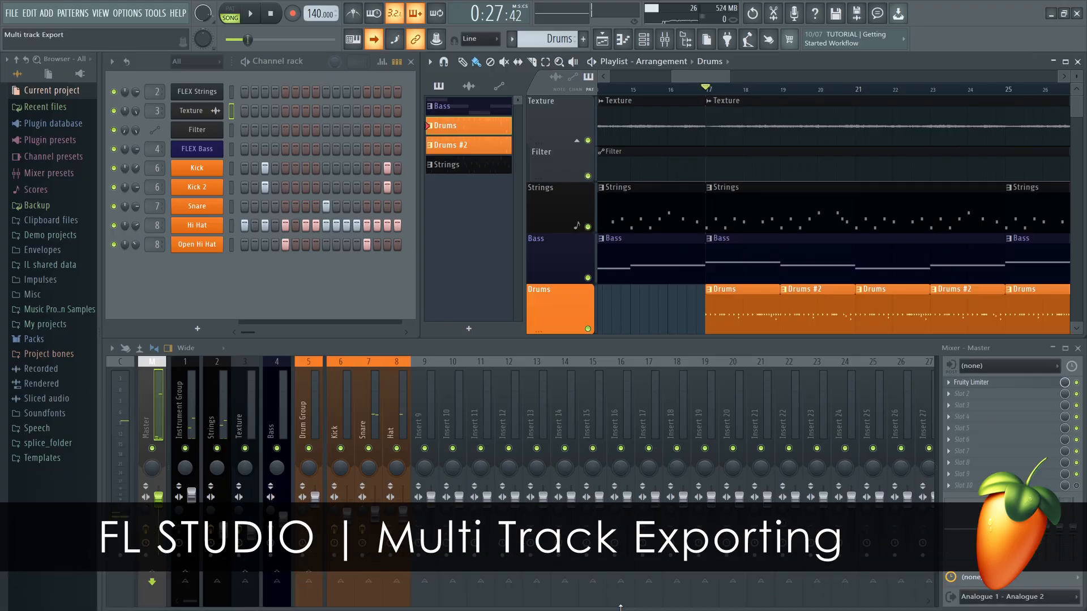
# Export the song as a WAV file named Stem via File > Export > Wave file
pyautogui.click(249, 14)
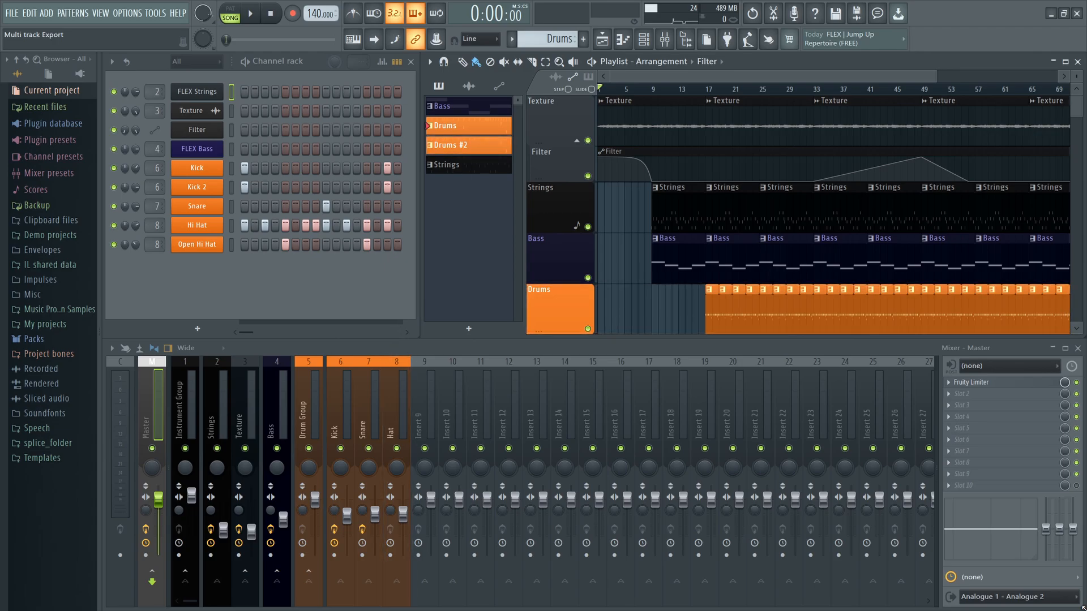
pyautogui.click(11, 13)
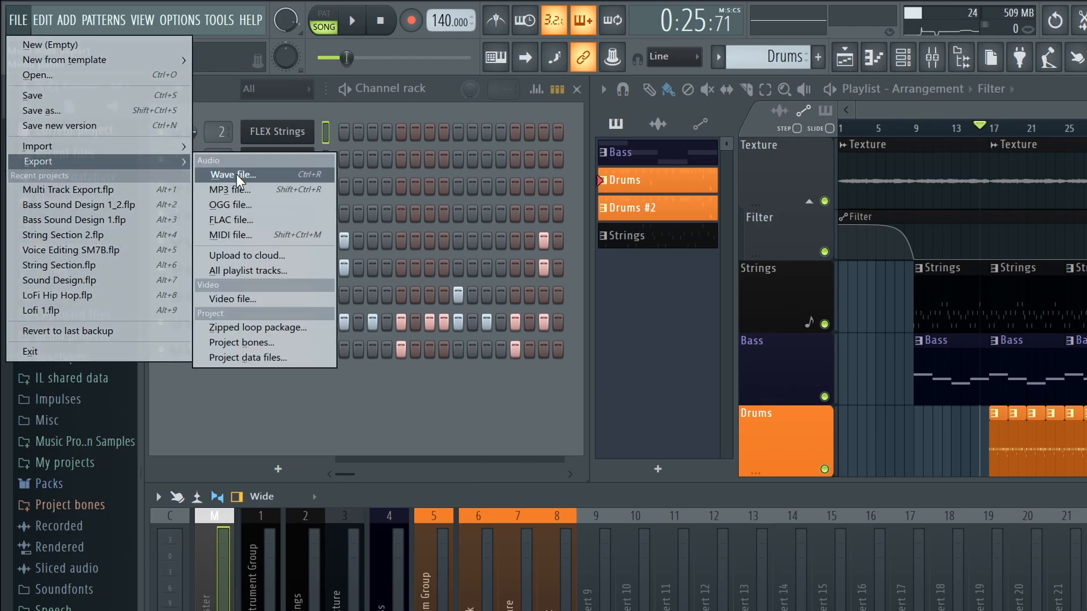
pyautogui.click(231, 174)
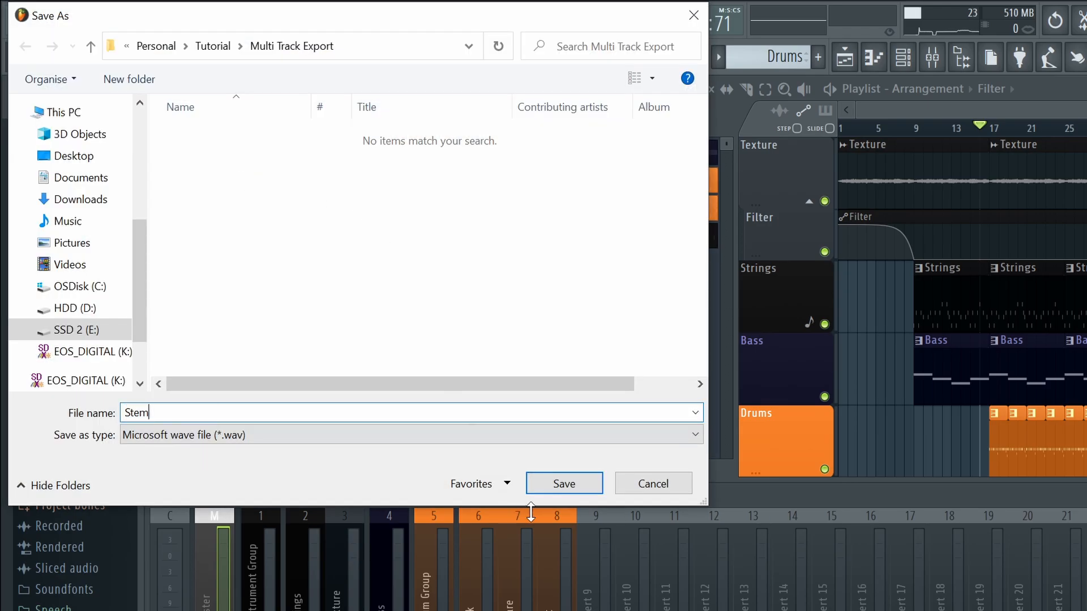
pyautogui.click(563, 483)
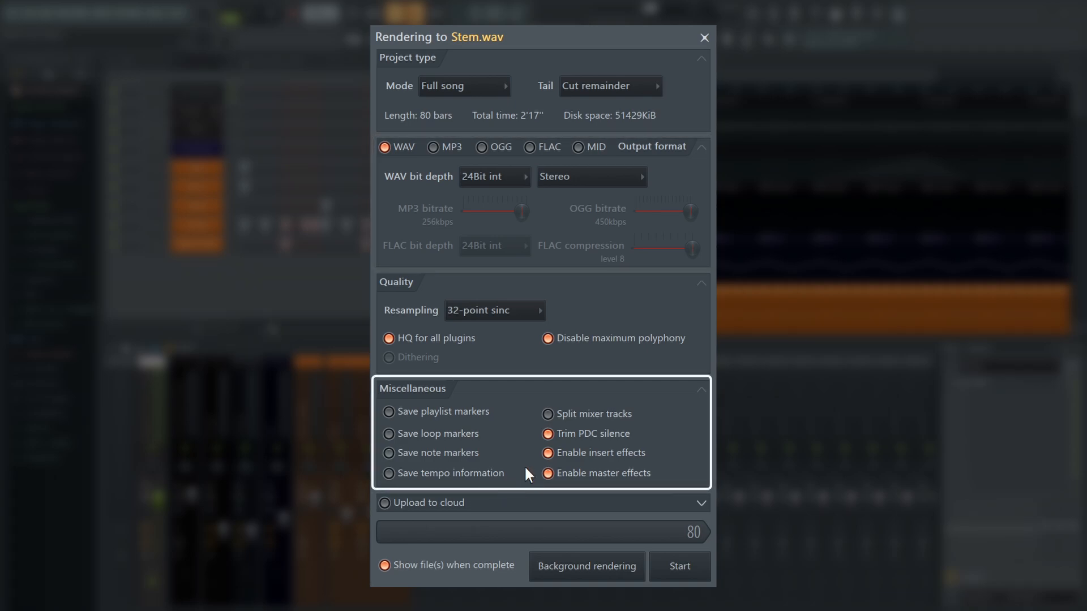
# Enable Split mixer tracks and start rendering each mixer track as its own stem
pyautogui.click(548, 414)
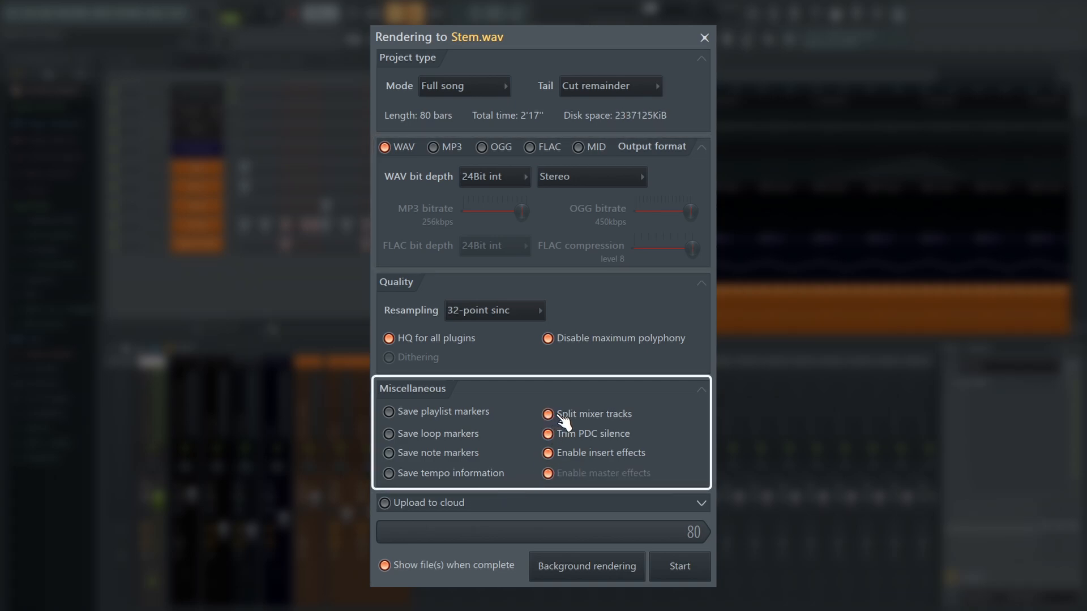
pyautogui.moveTo(585, 466)
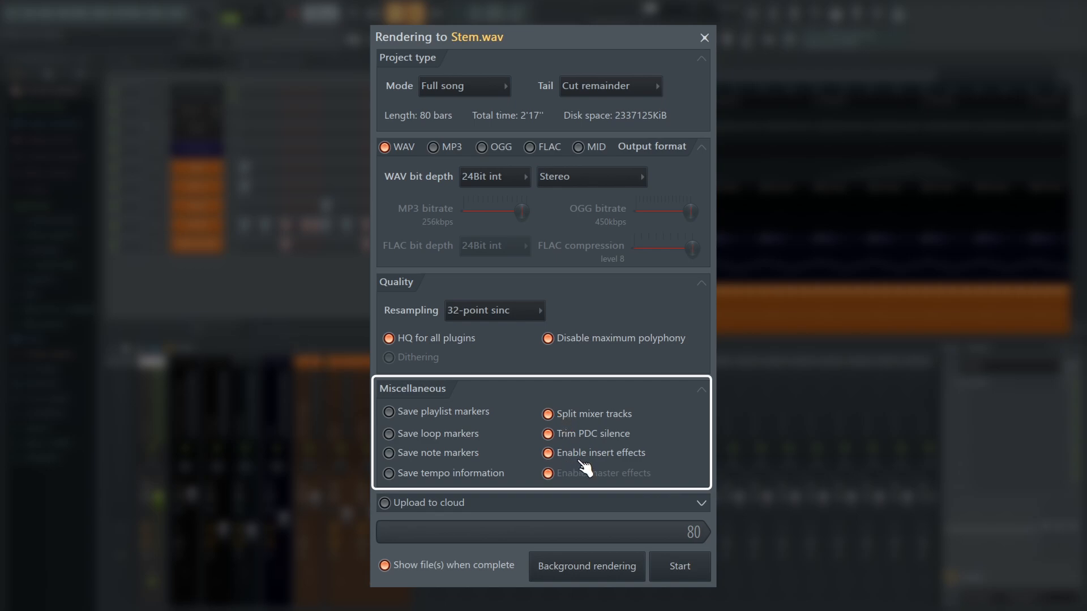
pyautogui.moveTo(641, 471)
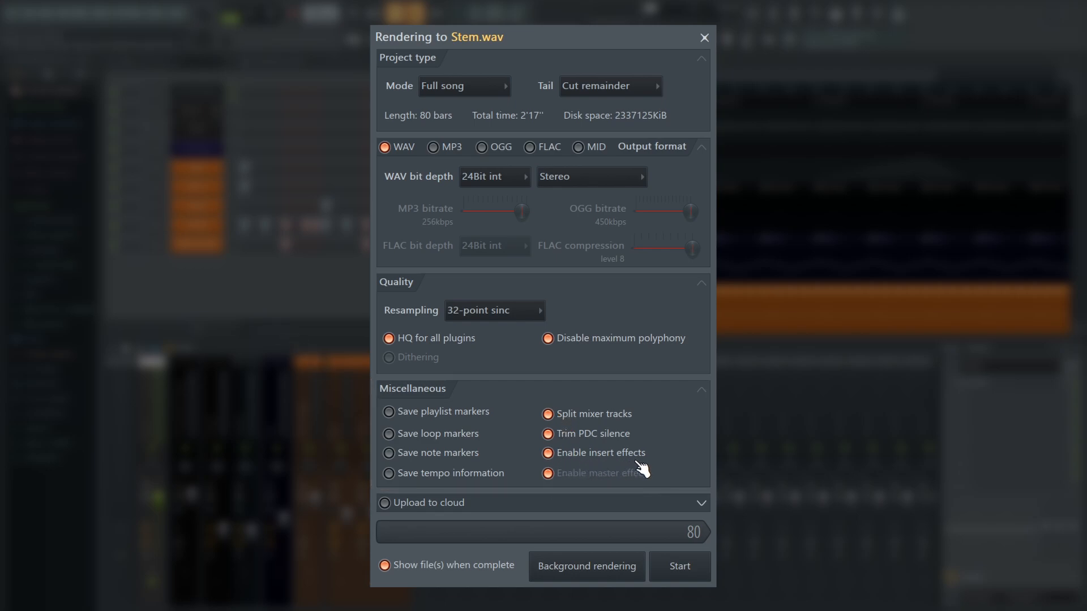
pyautogui.moveTo(579, 483)
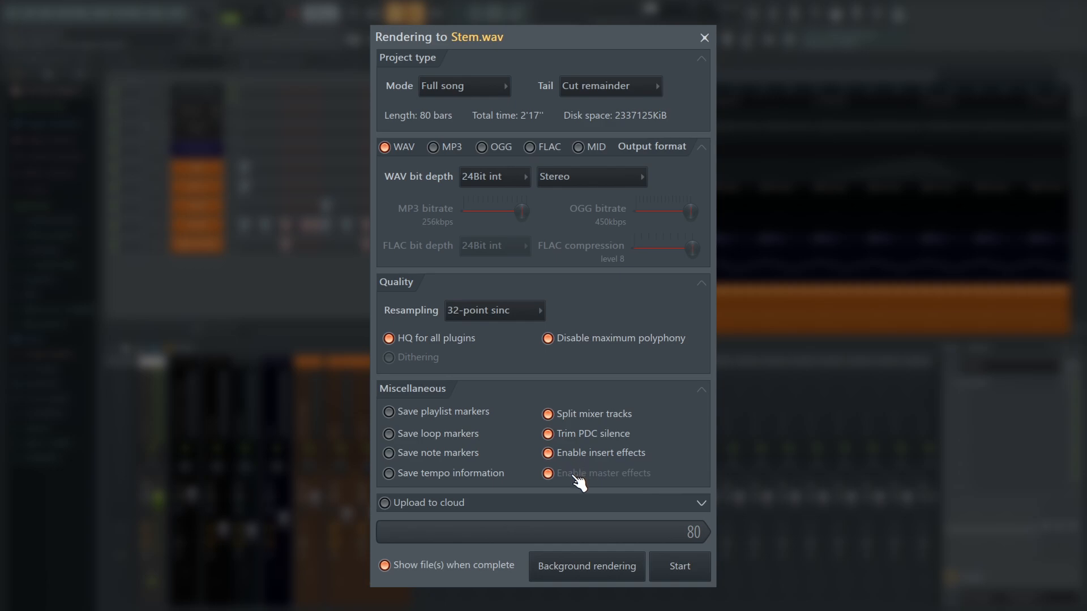
pyautogui.moveTo(634, 486)
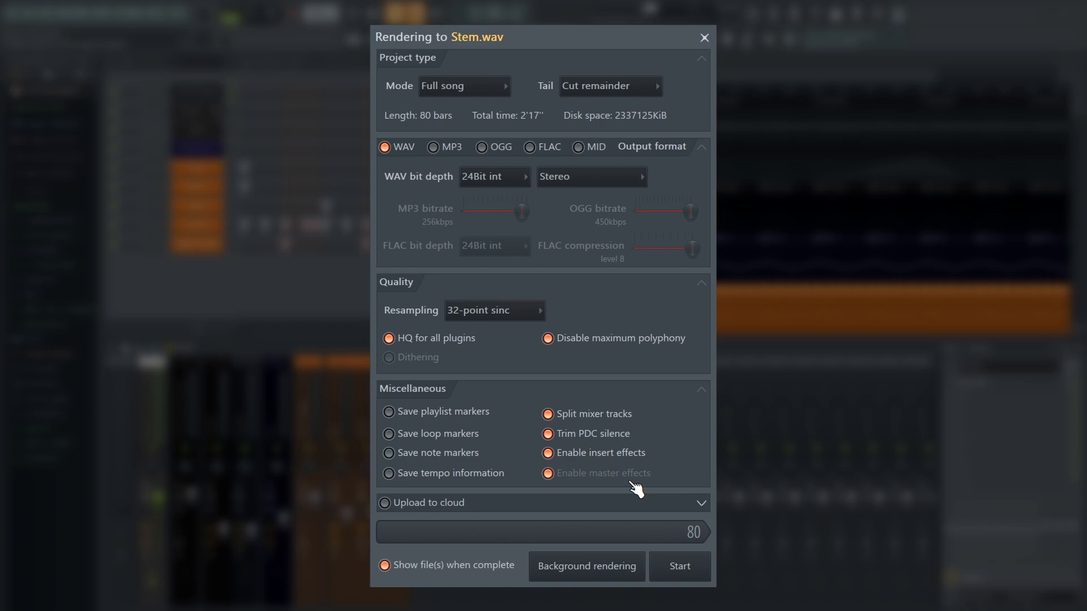
pyautogui.moveTo(682, 575)
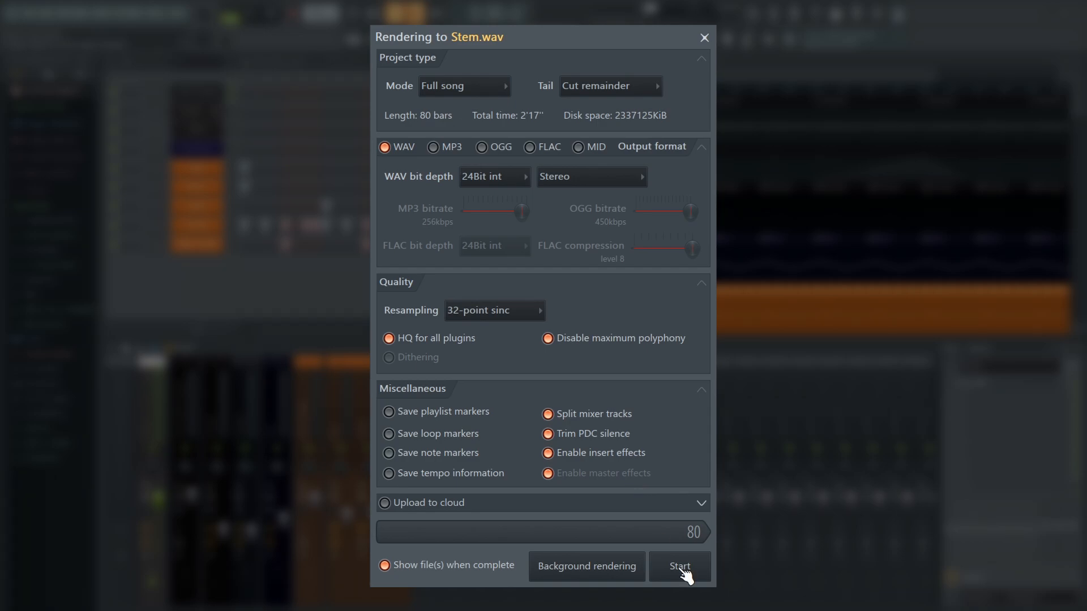
pyautogui.click(678, 566)
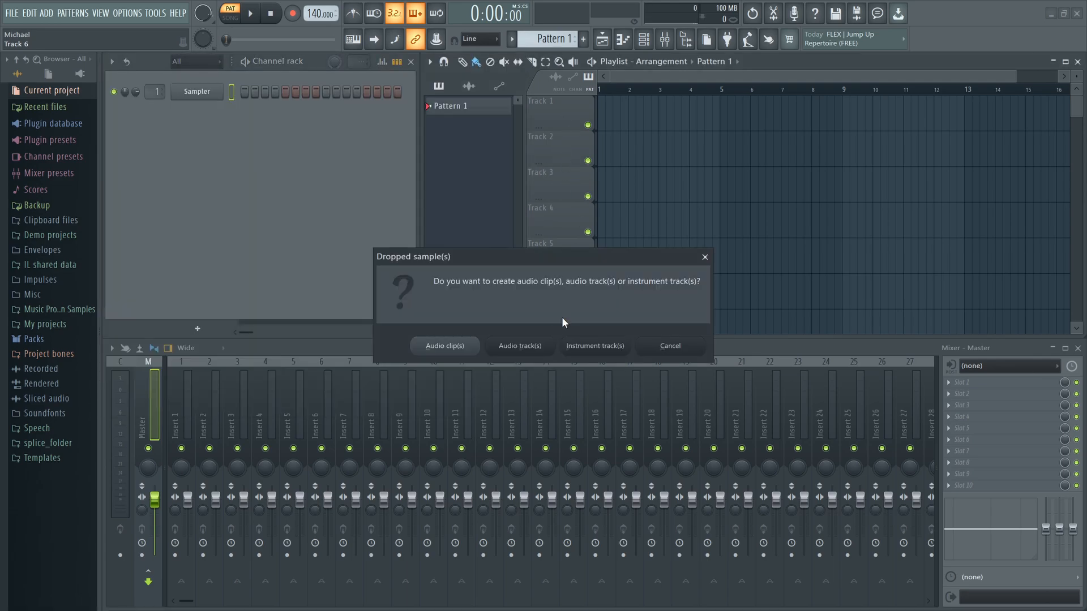
# Import the dropped stems as audio tracks, play them back and solo a track to audition
pyautogui.click(519, 345)
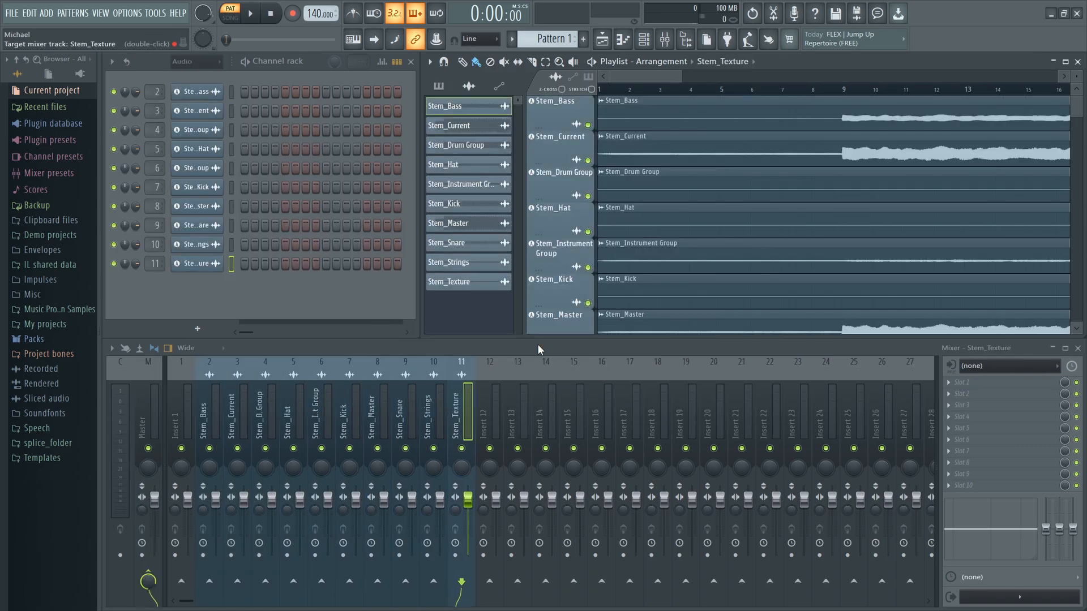
pyautogui.click(248, 12)
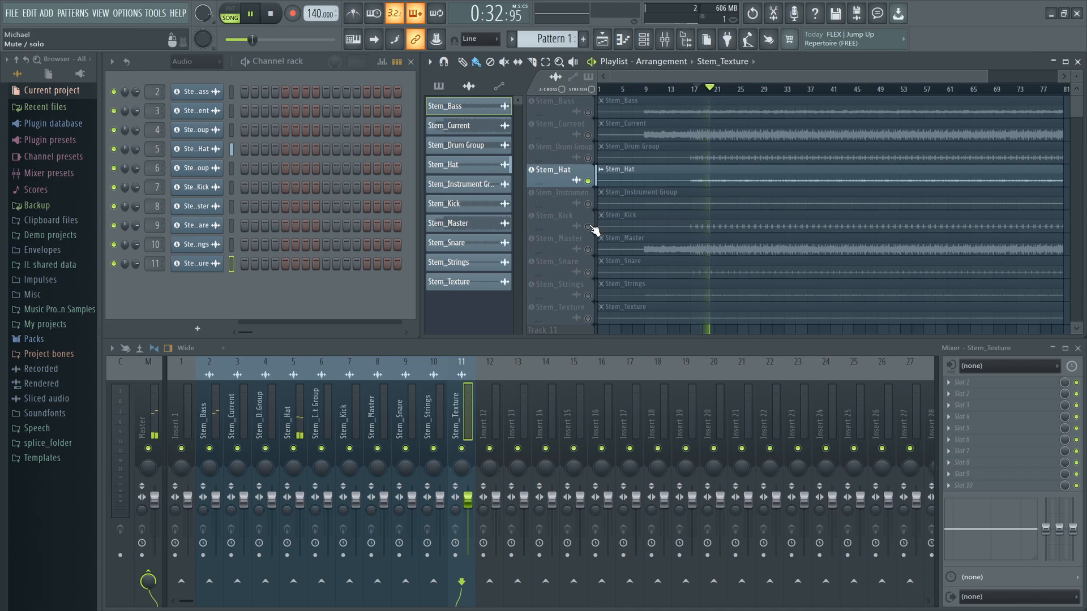
pyautogui.click(558, 284)
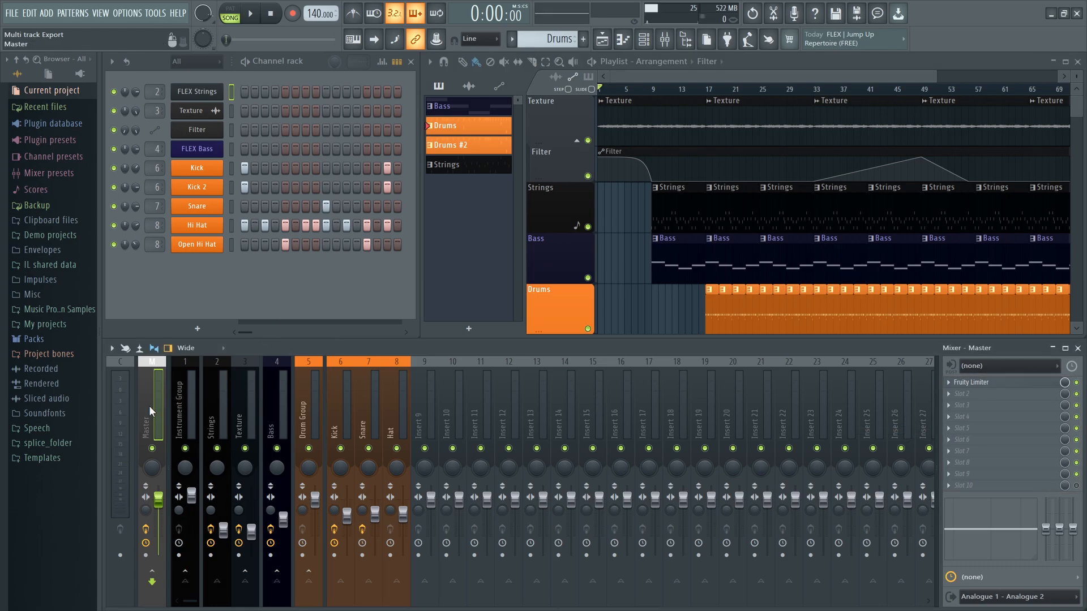
# Save the Master mixer track state as preset Master and load it on the stems project's Master
pyautogui.rightClick(151, 409)
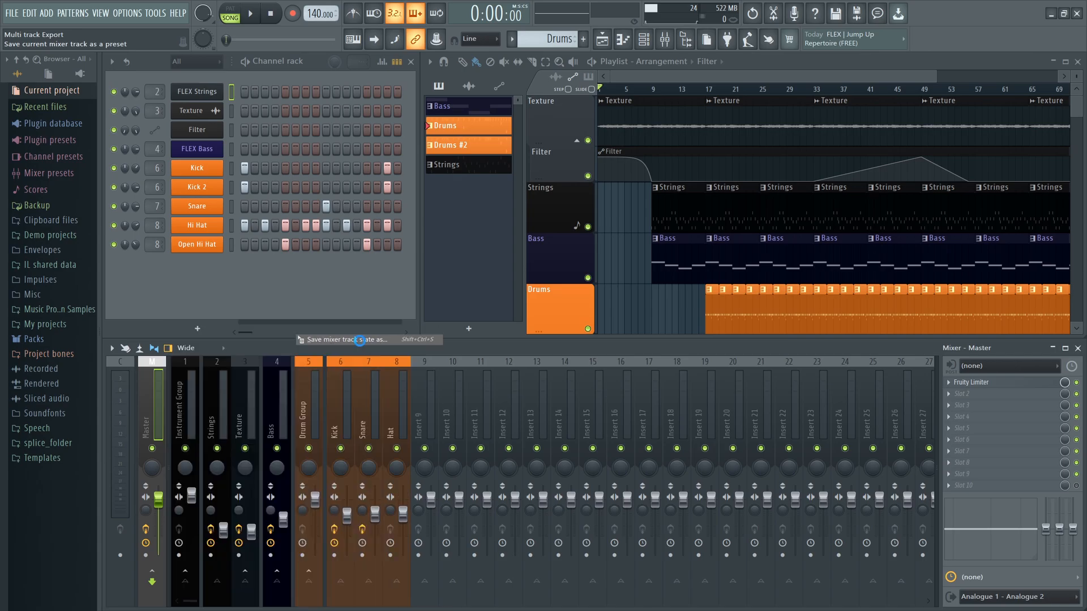
pyautogui.click(360, 340)
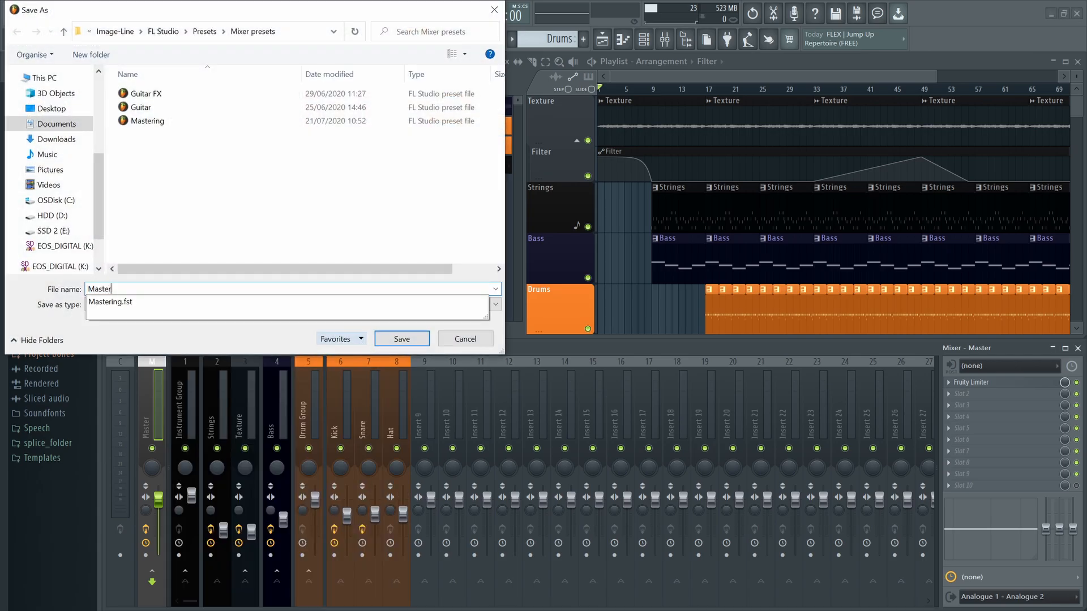
pyautogui.click(400, 338)
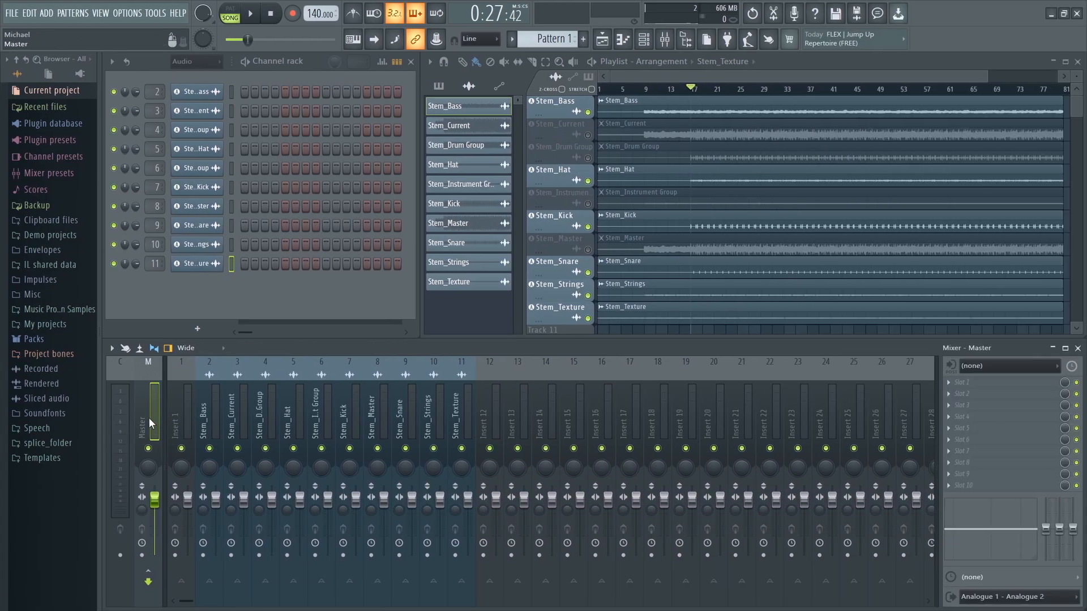
pyautogui.rightClick(148, 412)
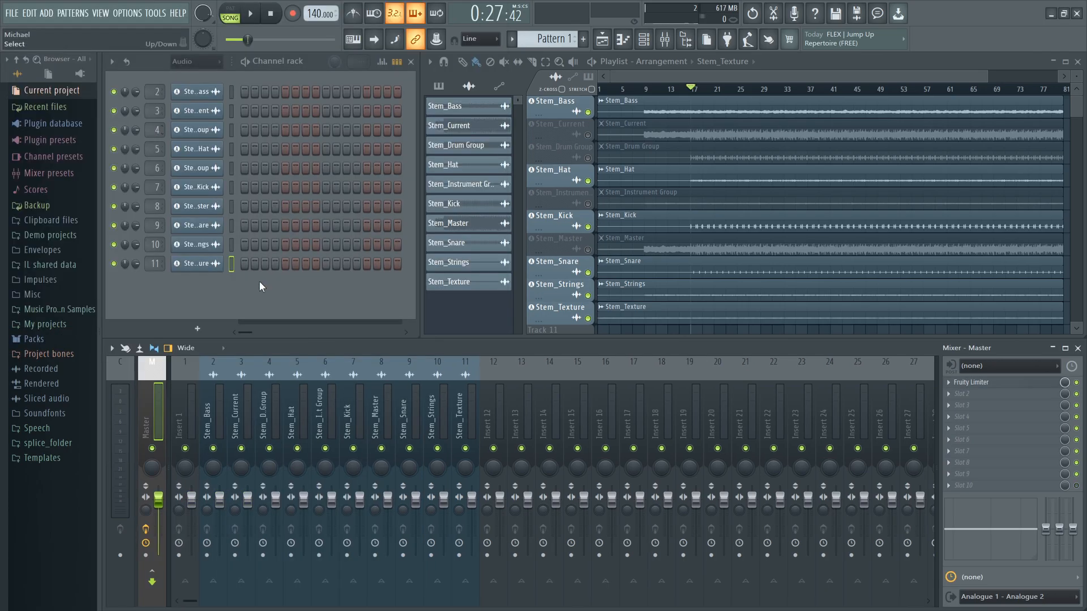
pyautogui.click(248, 13)
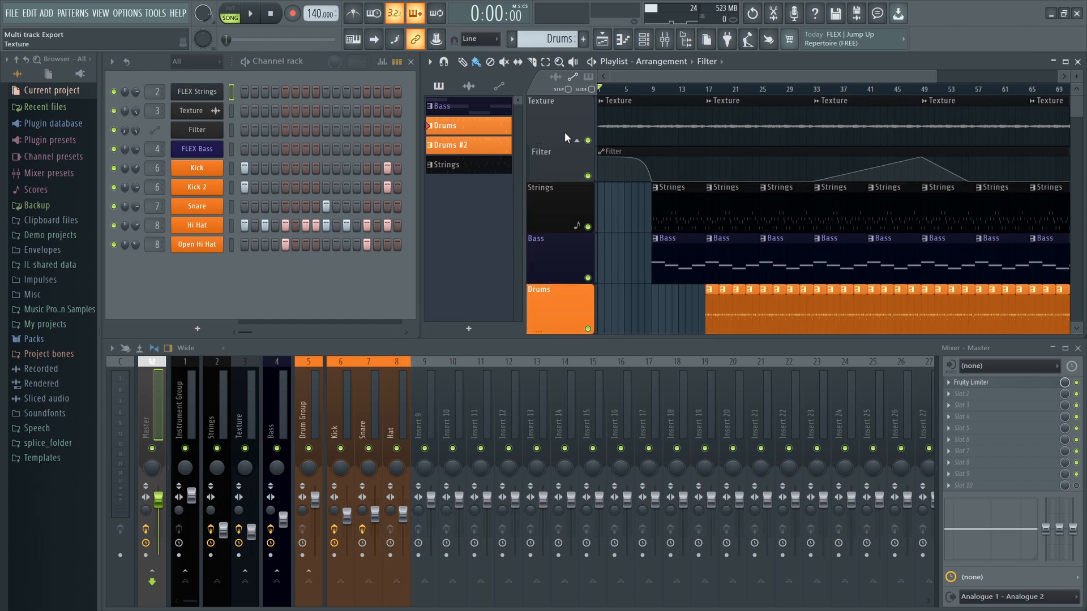
# Export all playlist tracks as separate WAV files into the Rendered folder
pyautogui.click(11, 13)
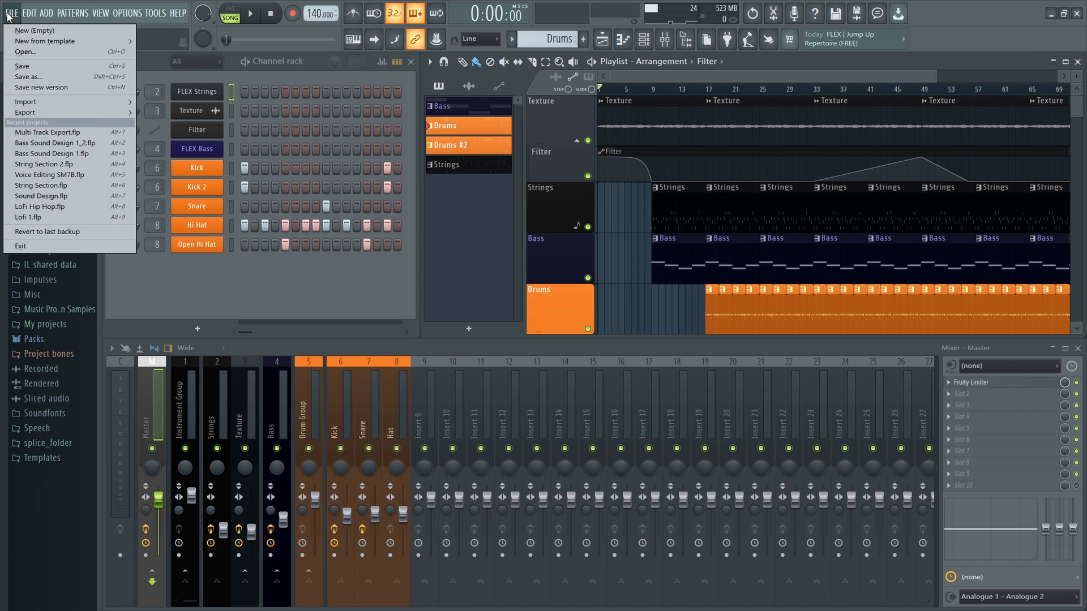
pyautogui.click(26, 112)
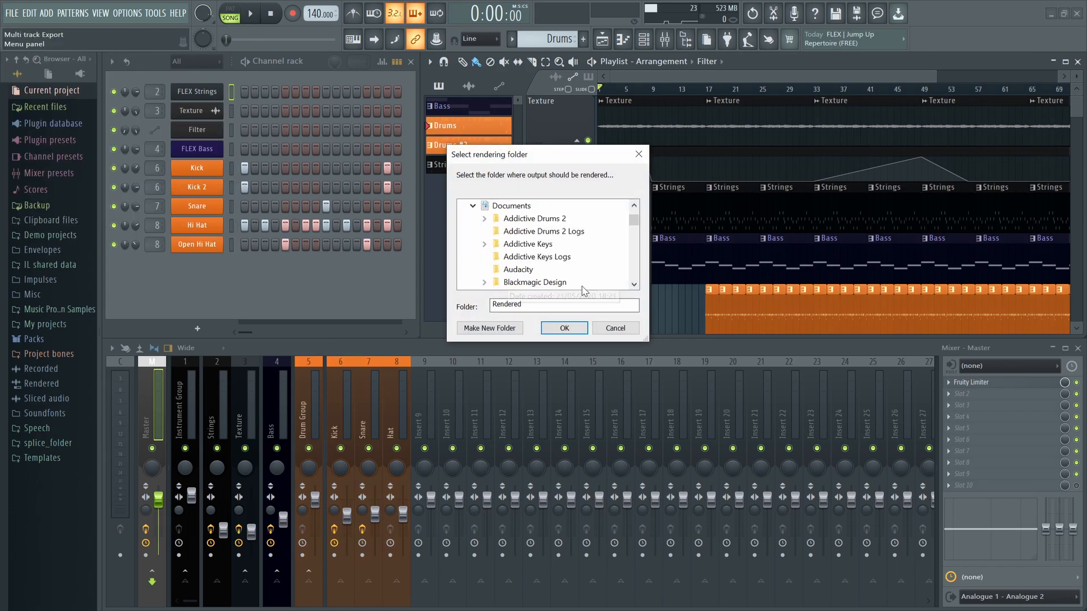
pyautogui.click(563, 328)
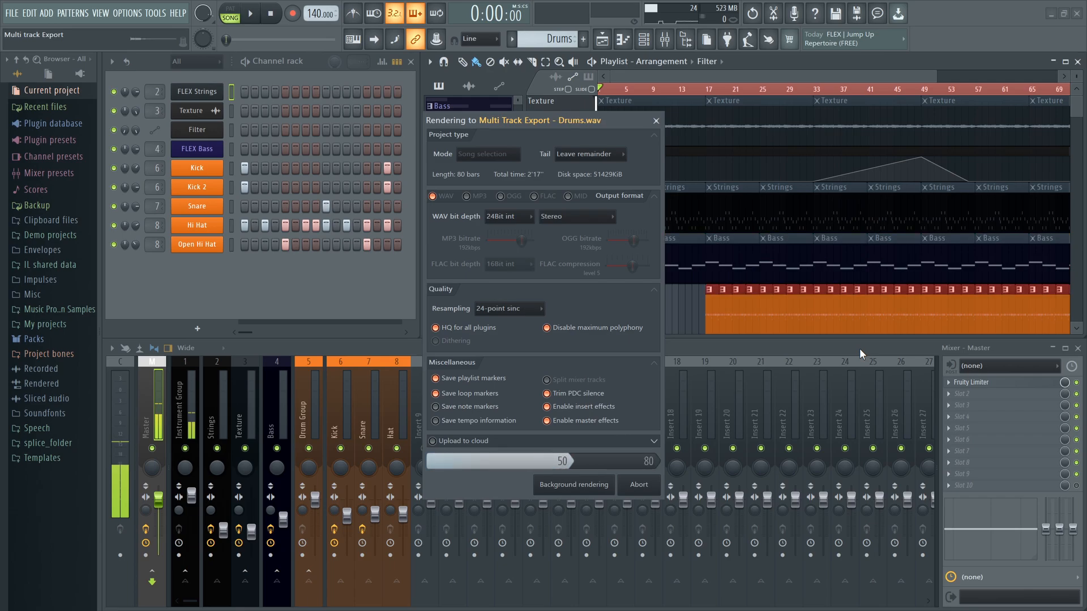
pyautogui.click(637, 484)
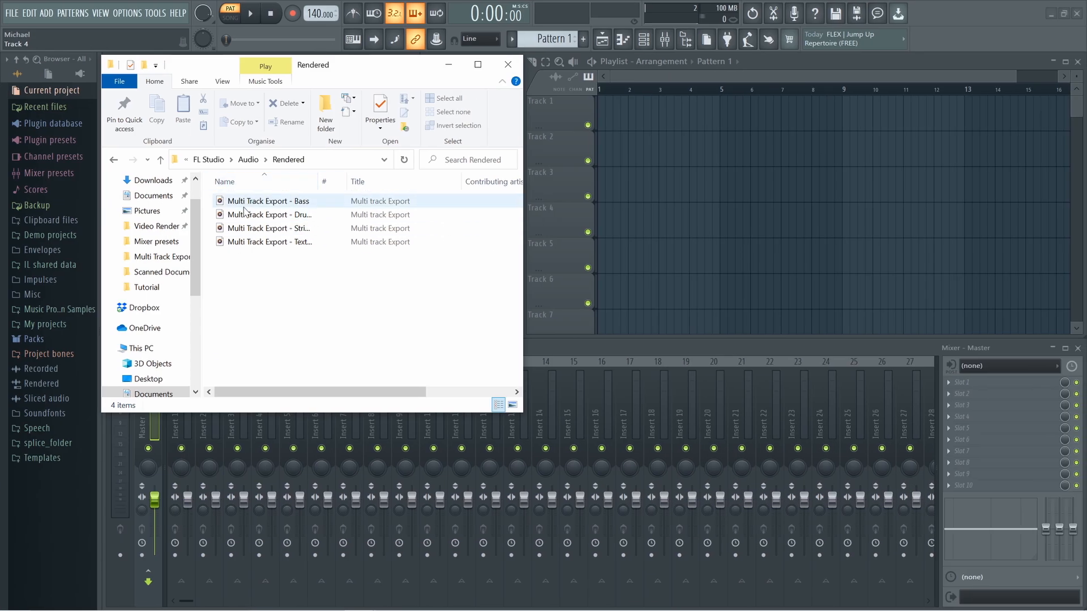
# Load the rendered Bass, Drums, Strings and Texture files as audio tracks, play back and solo Drums
pyautogui.click(267, 214)
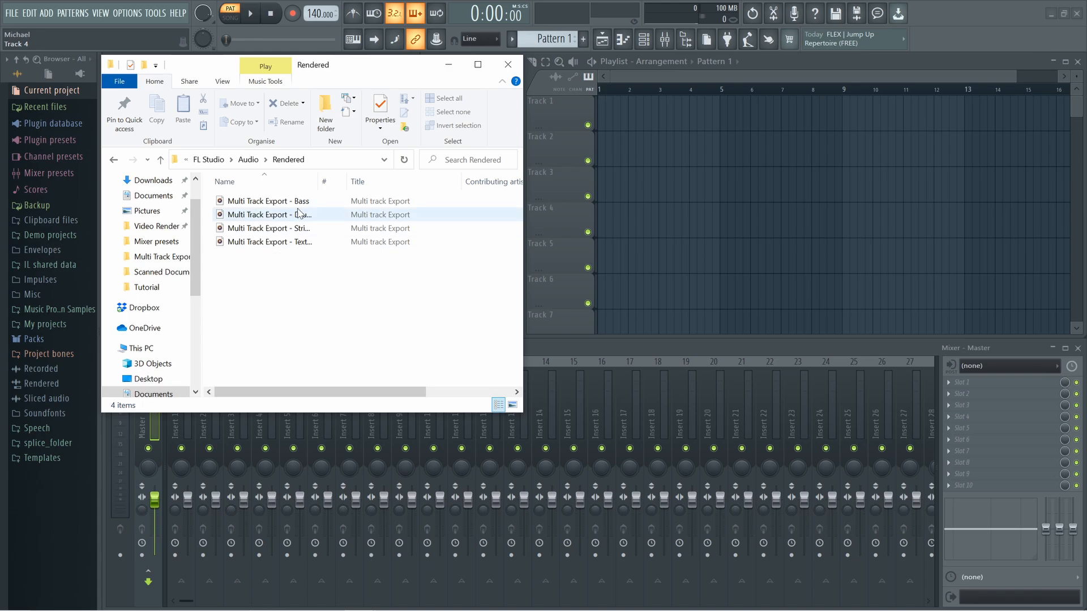
pyautogui.click(449, 98)
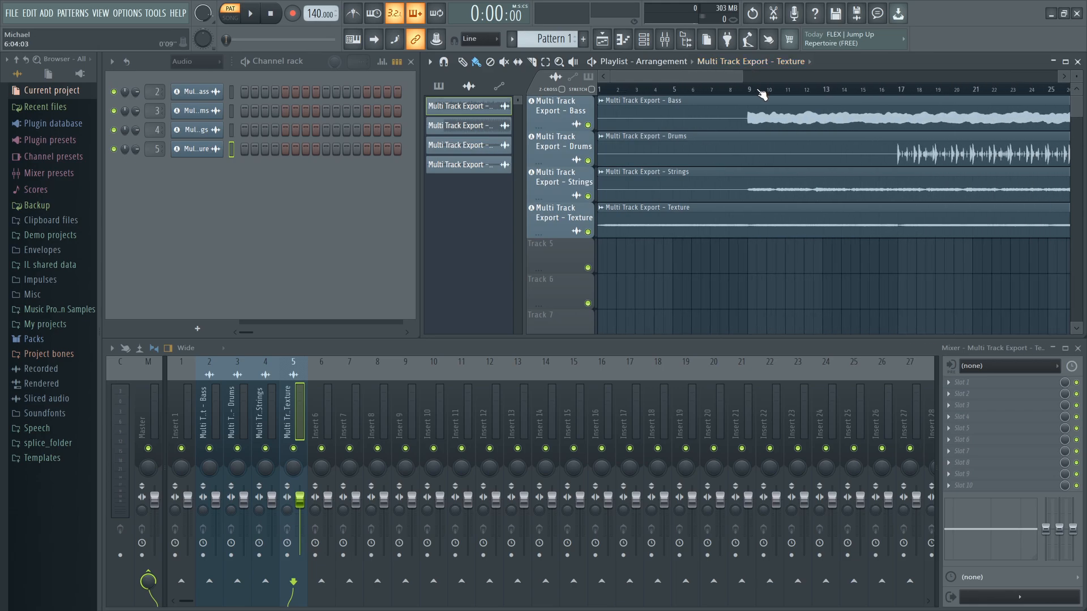
pyautogui.scroll(-3)
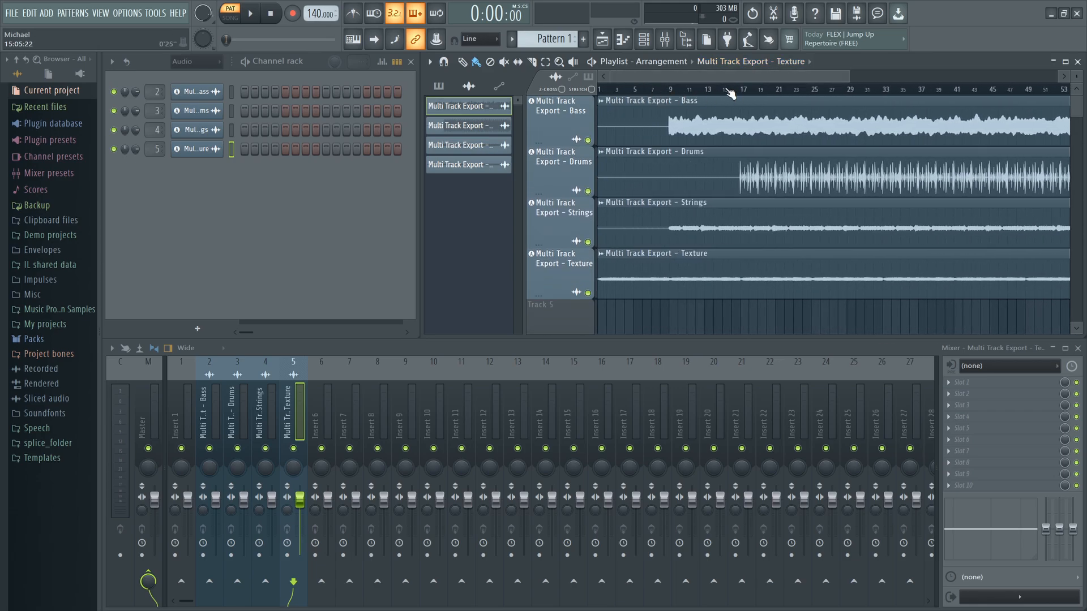
pyautogui.click(248, 12)
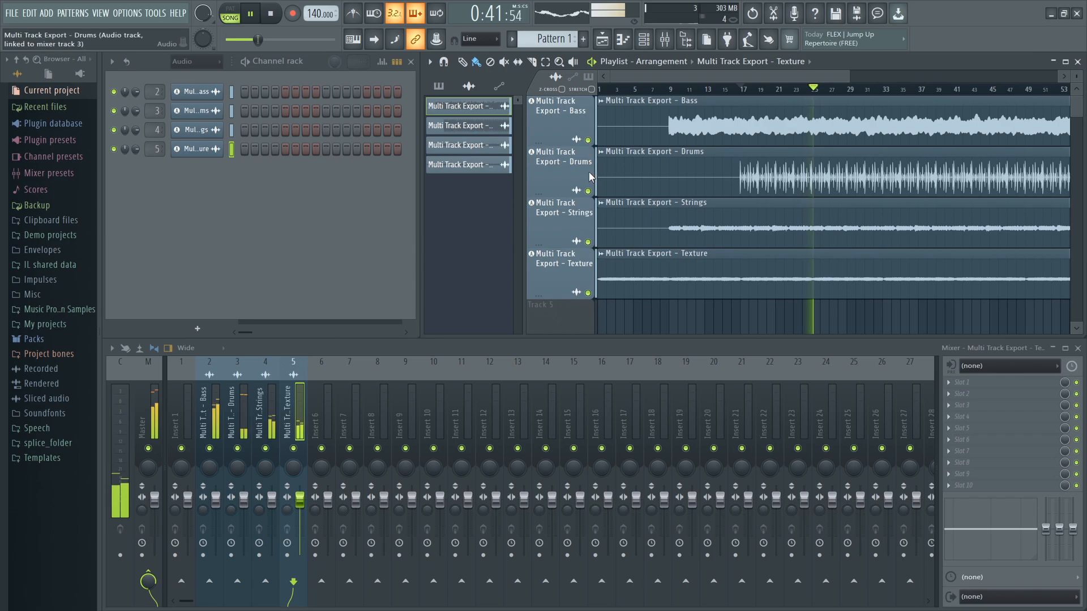
pyautogui.click(587, 190)
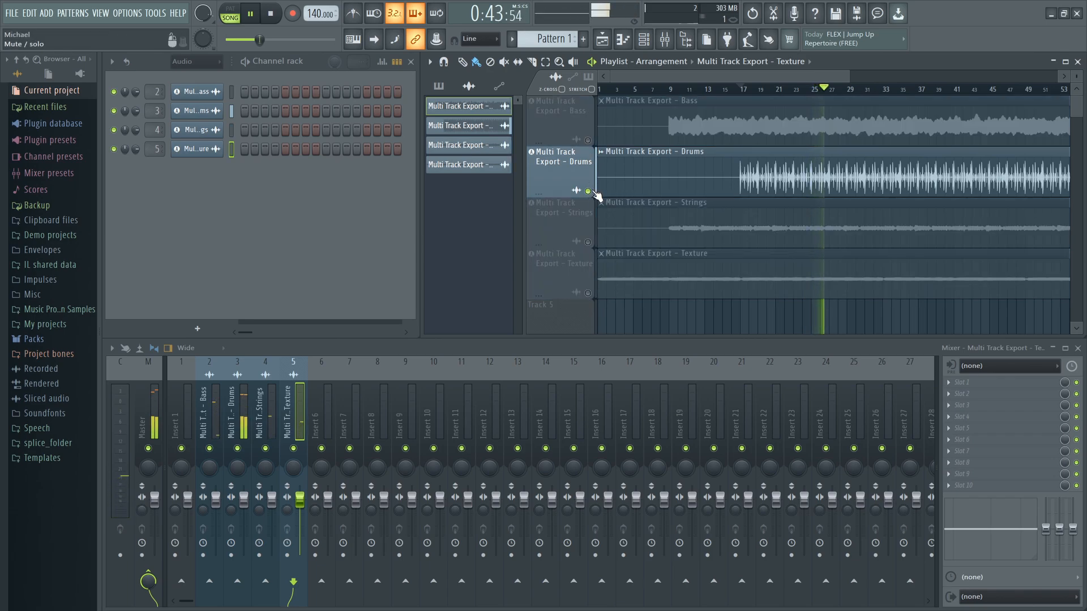